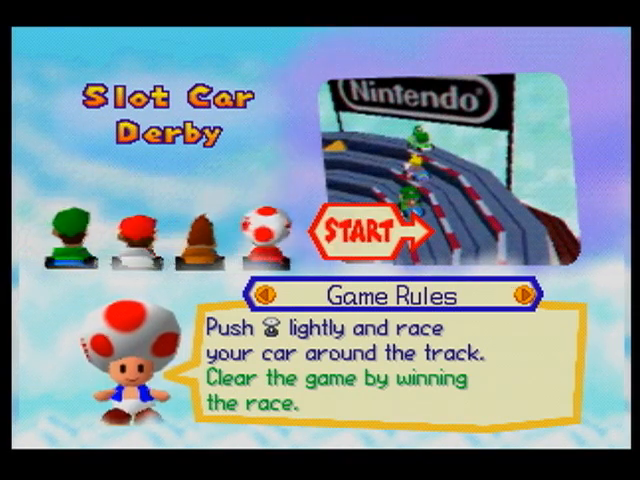
- Confirm the Slot Car Derby rules screen so the race begins
{"action": "left_click", "coordinate": [366, 230]}
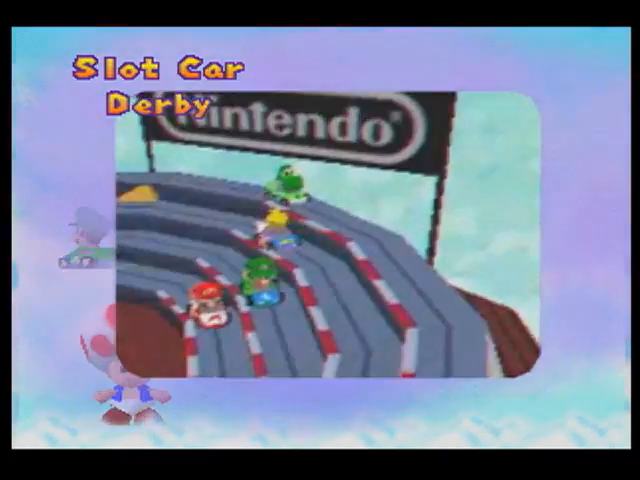